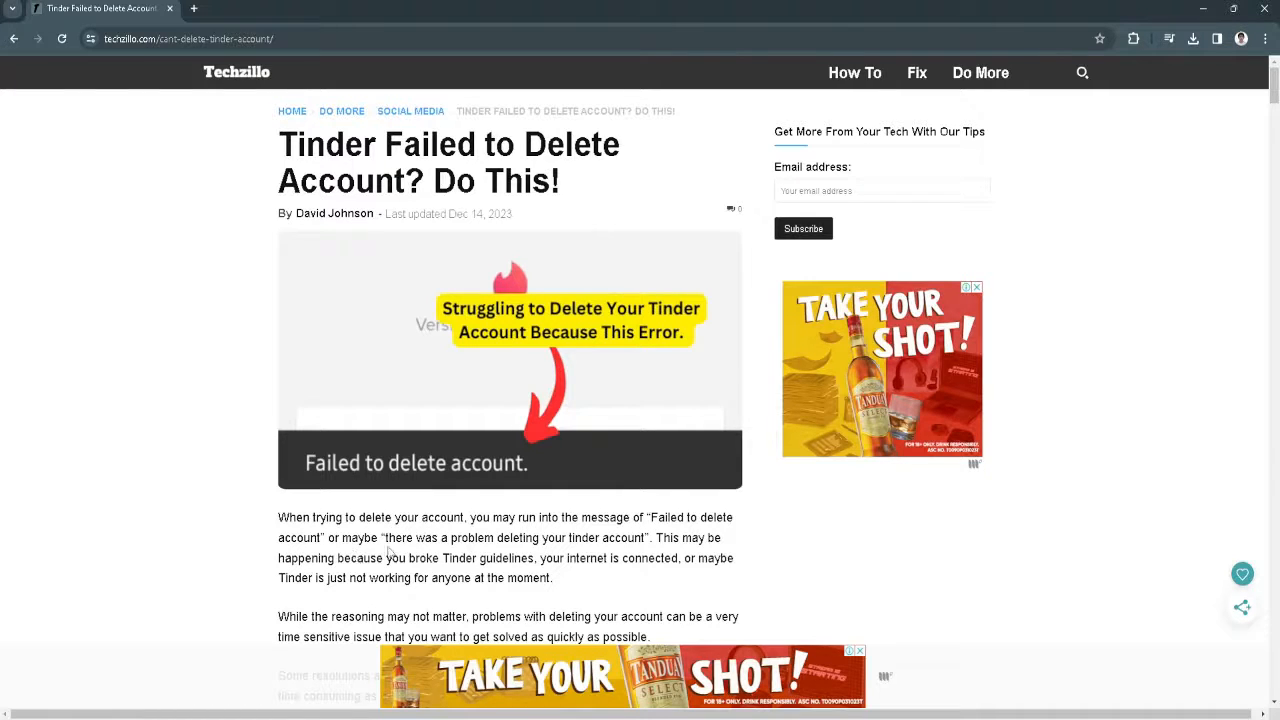
{"action": "mouse_move", "coordinate": [504, 556]}
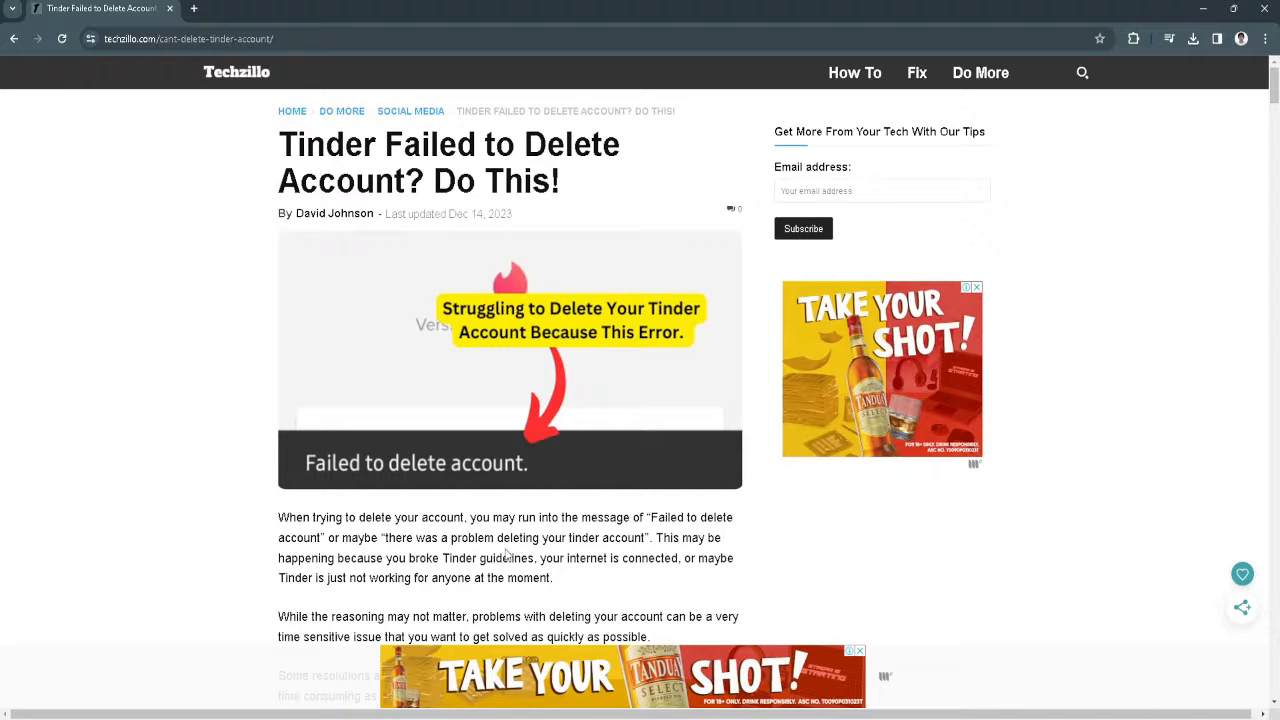
{"action": "mouse_move", "coordinate": [384, 576]}
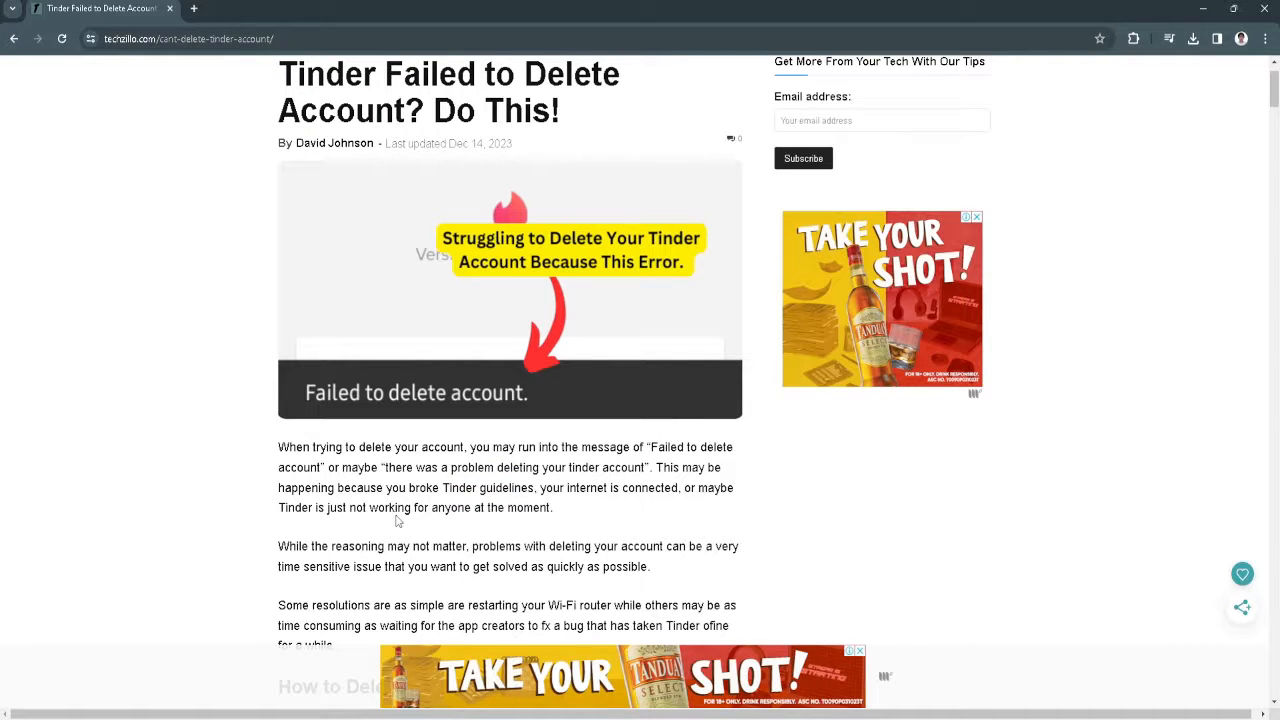
{"action": "scroll", "scroll_direction": "down", "scroll_amount": 3}
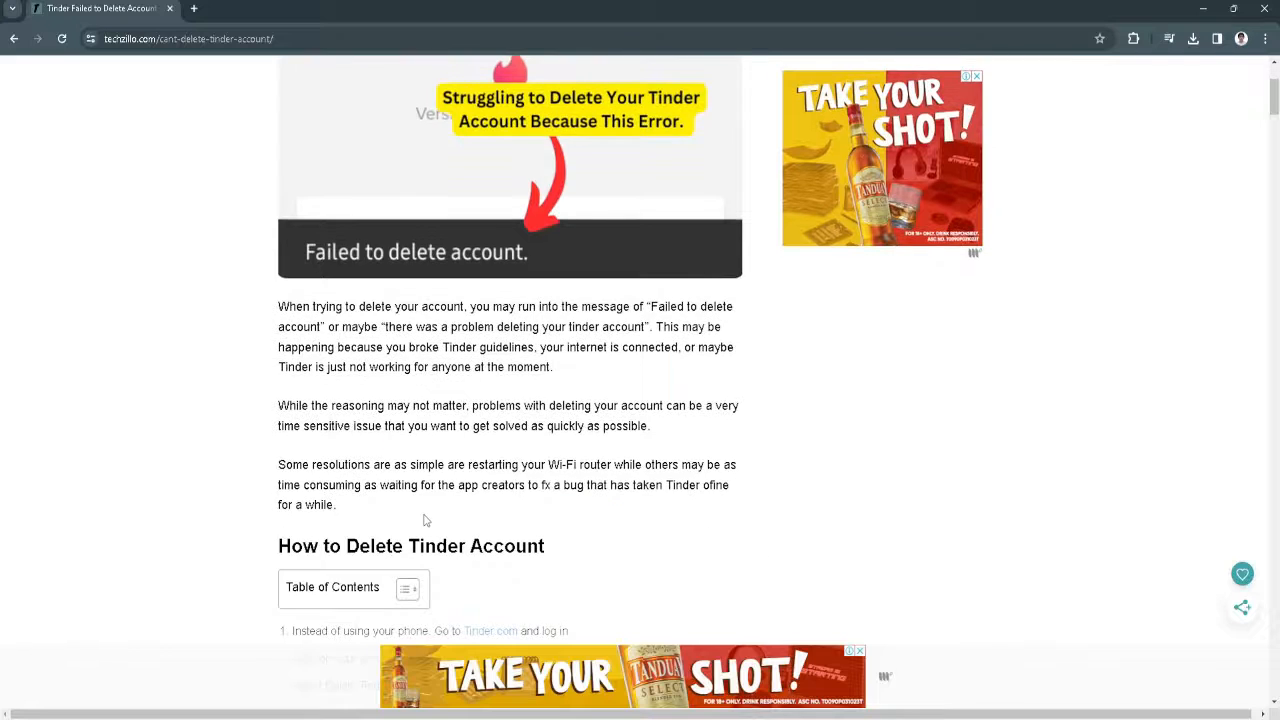
{"action": "scroll", "scroll_direction": "down", "scroll_amount": 3}
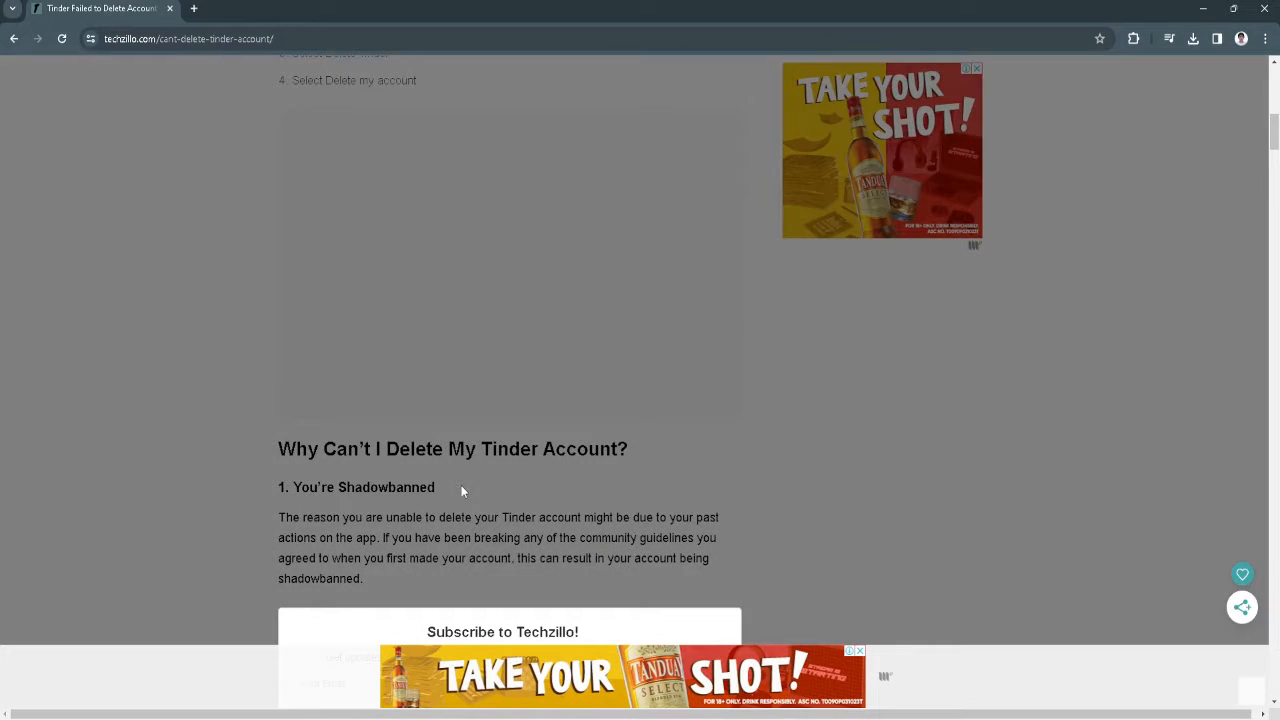
{"action": "scroll", "scroll_direction": "down", "scroll_amount": 3}
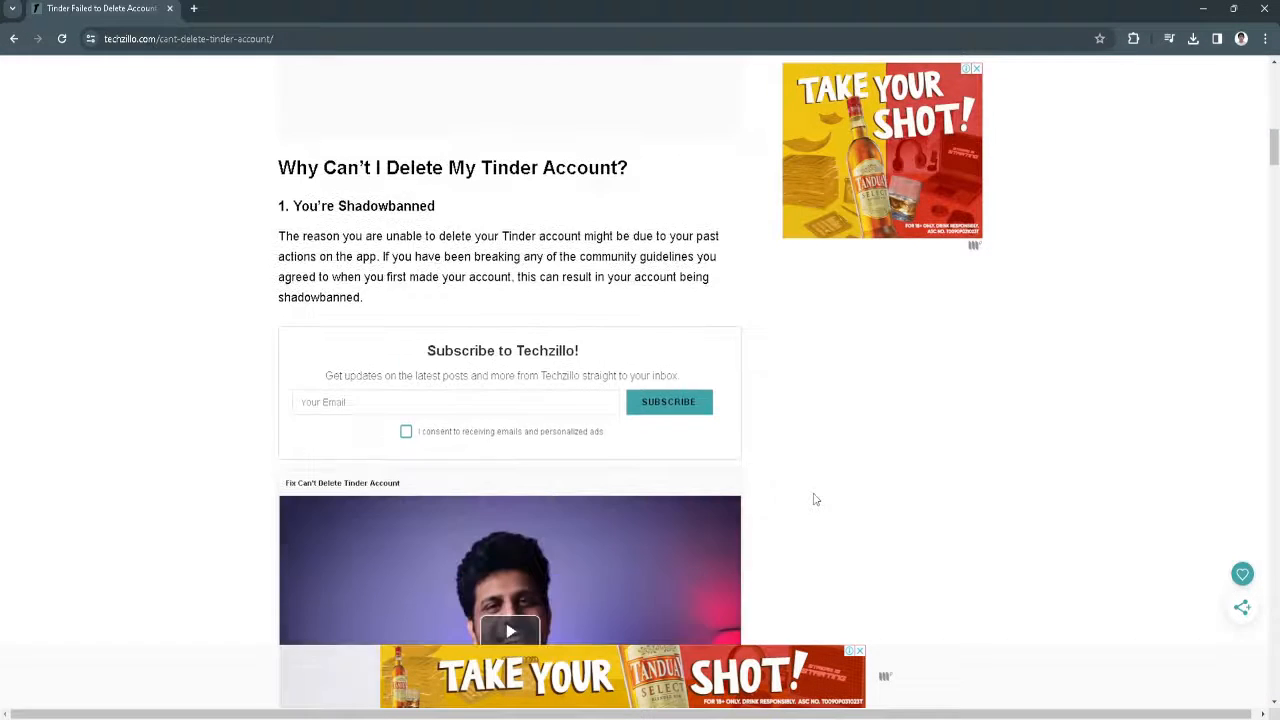
{"action": "scroll", "scroll_direction": "down", "scroll_amount": 3}
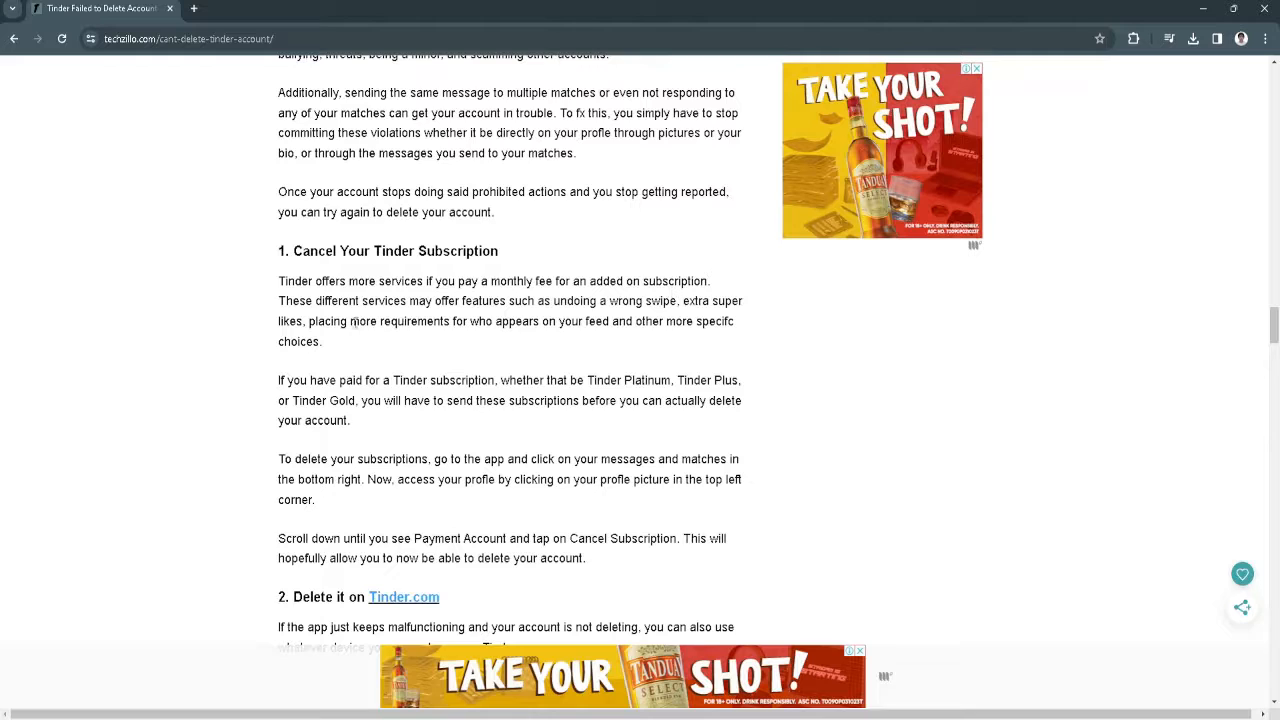
{"action": "mouse_move", "coordinate": [490, 318]}
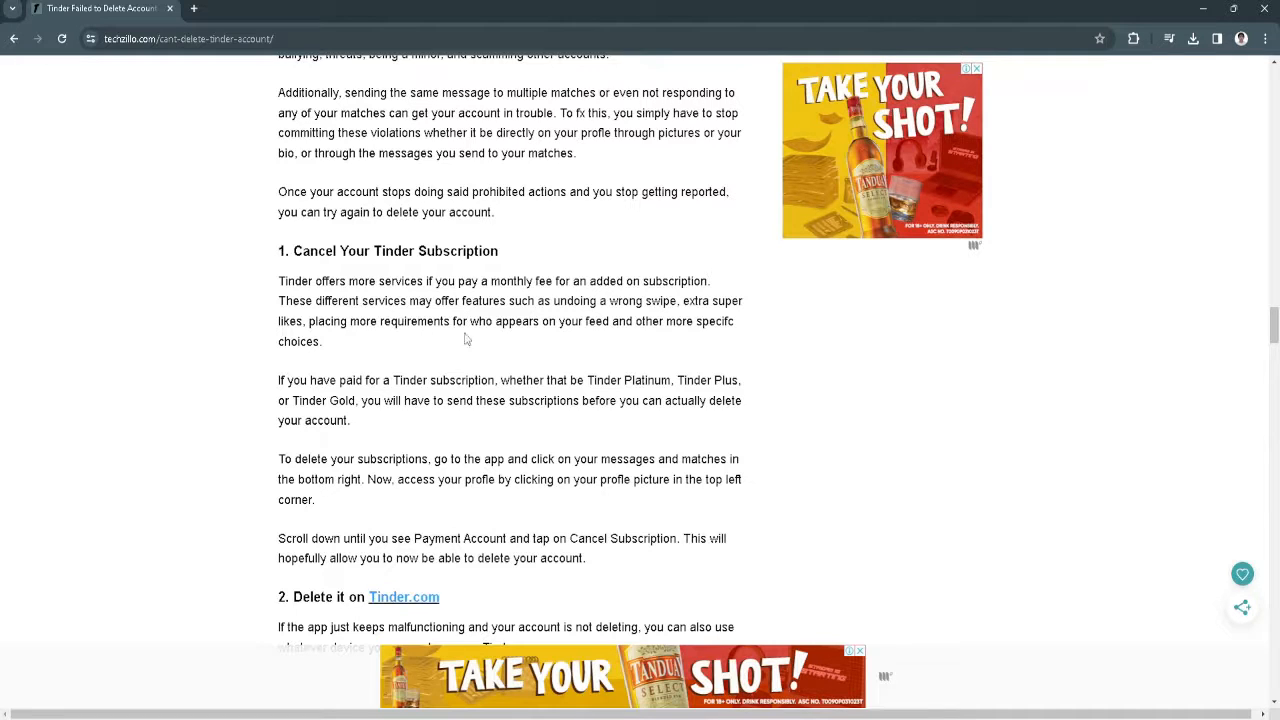
{"action": "mouse_move", "coordinate": [520, 344]}
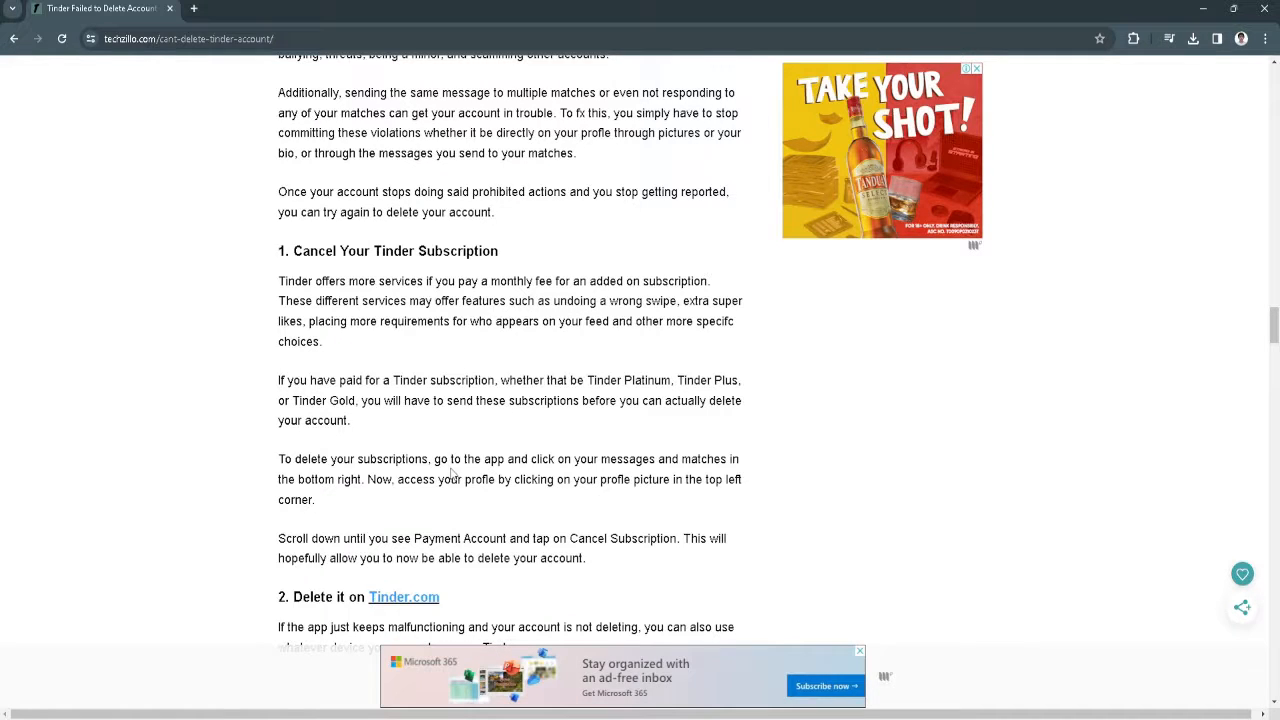
{"action": "mouse_move", "coordinate": [644, 476]}
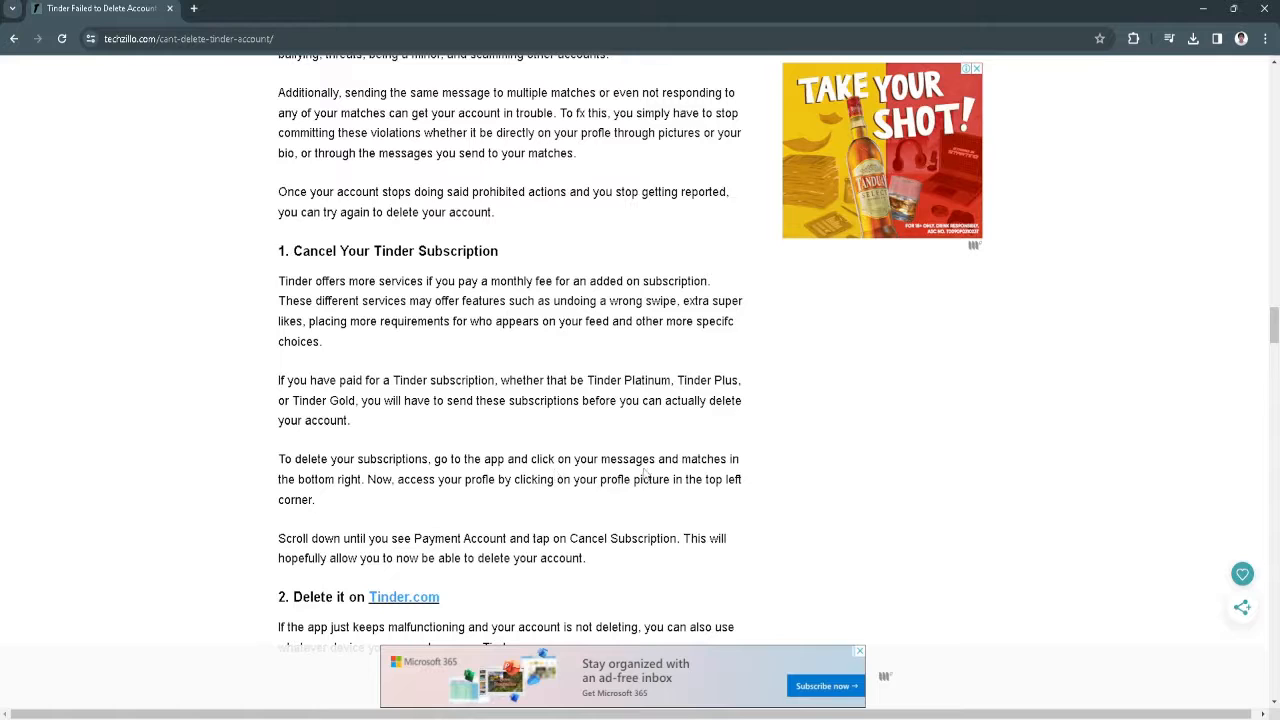
{"action": "scroll", "scroll_direction": "down", "scroll_amount": 3}
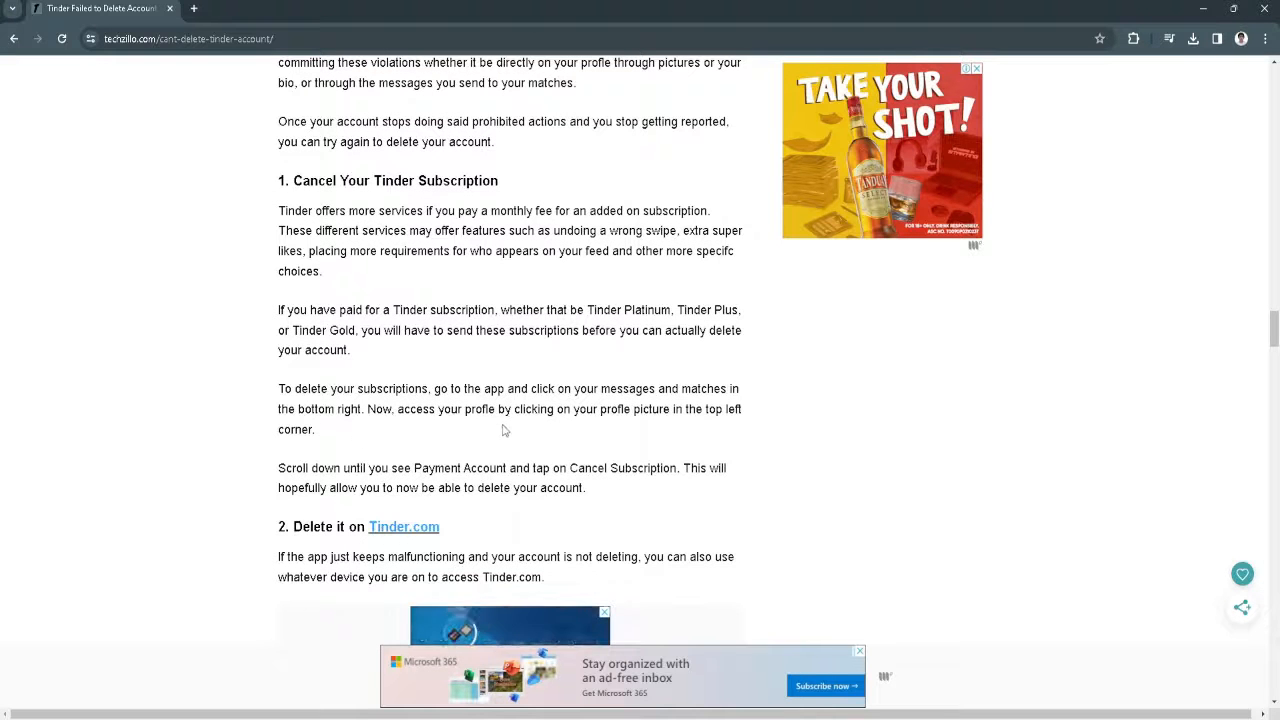
{"action": "mouse_move", "coordinate": [540, 434]}
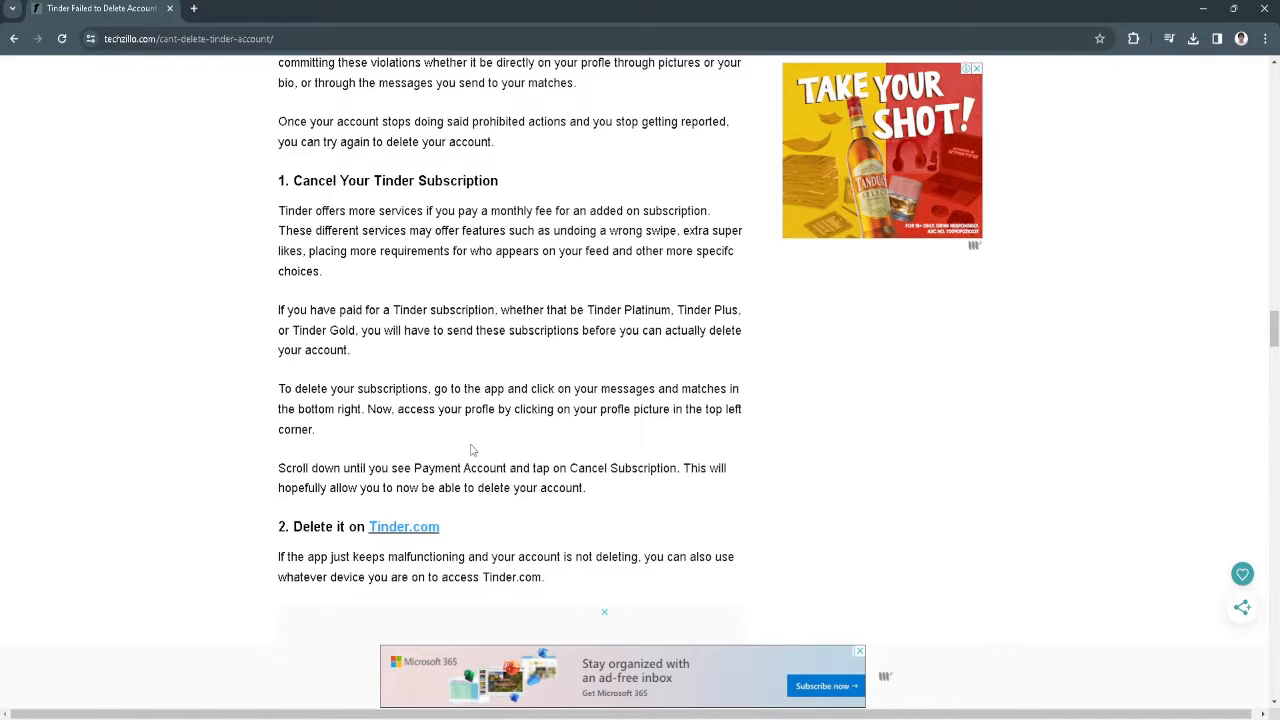
{"action": "scroll", "scroll_direction": "down", "scroll_amount": 3}
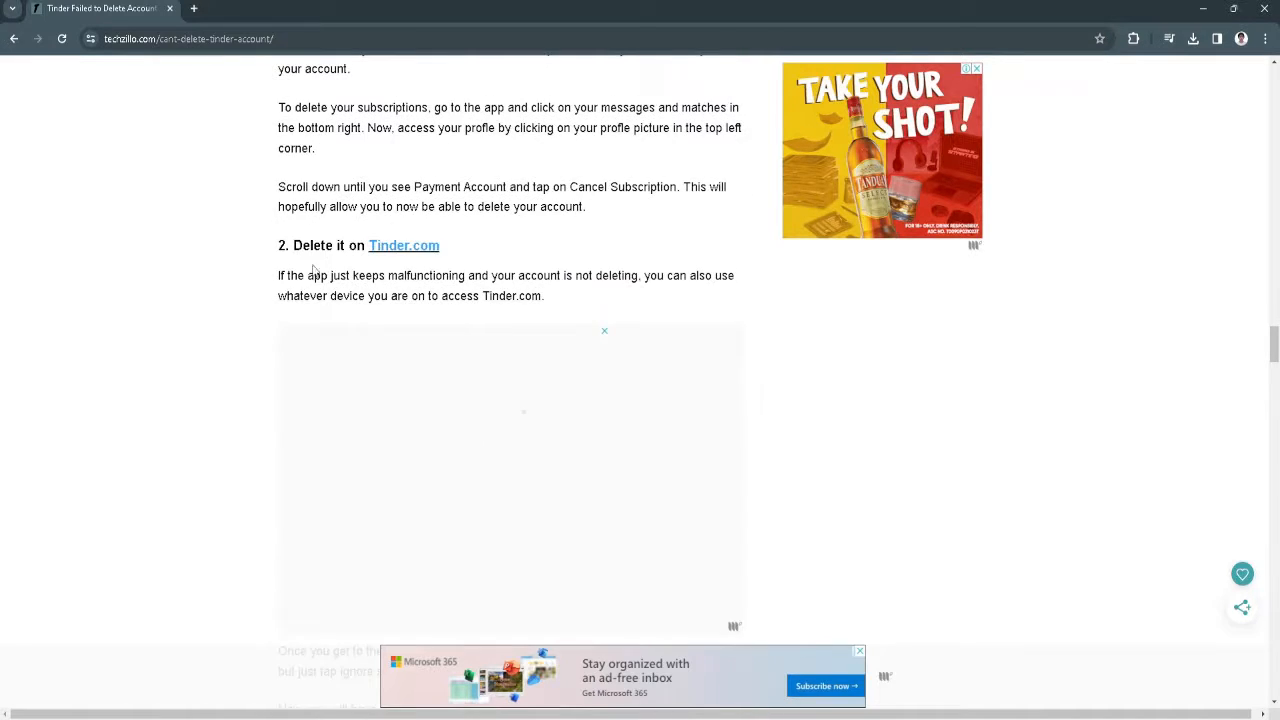
{"action": "scroll", "scroll_direction": "down", "scroll_amount": 3}
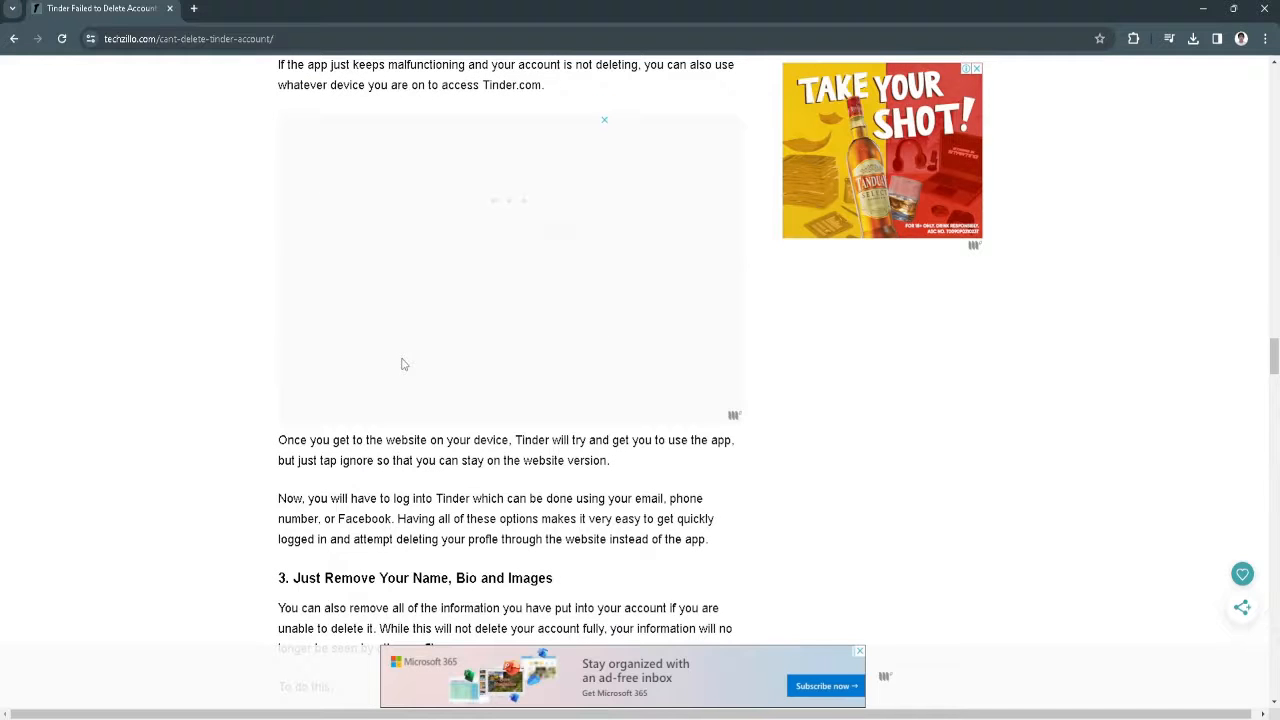
{"action": "scroll", "scroll_direction": "down", "scroll_amount": 3}
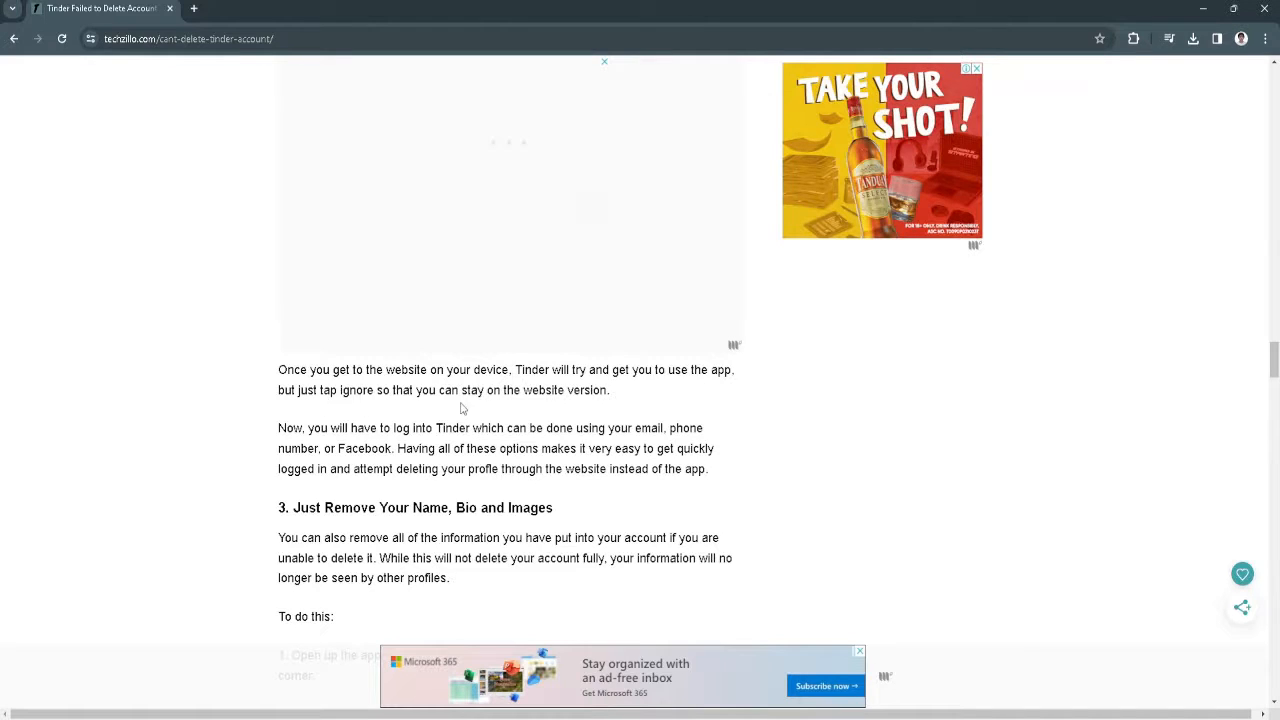
{"action": "mouse_move", "coordinate": [324, 442]}
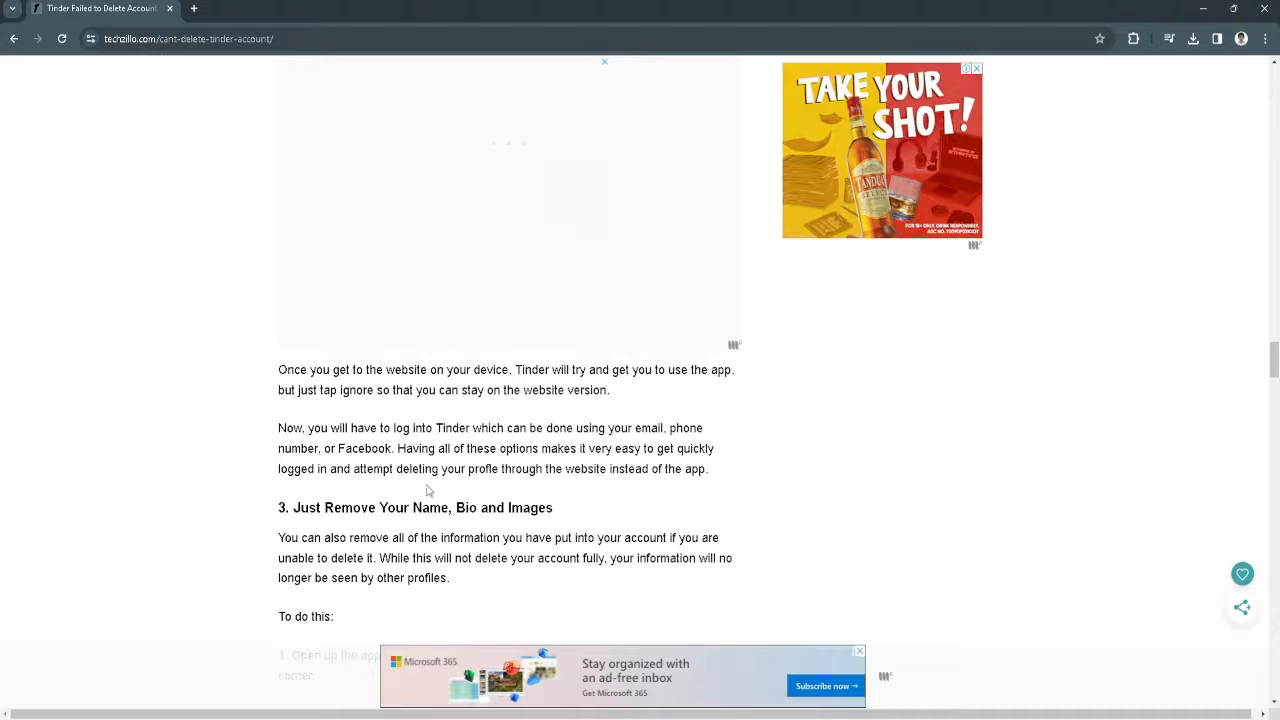
{"action": "scroll", "scroll_direction": "down", "scroll_amount": 3}
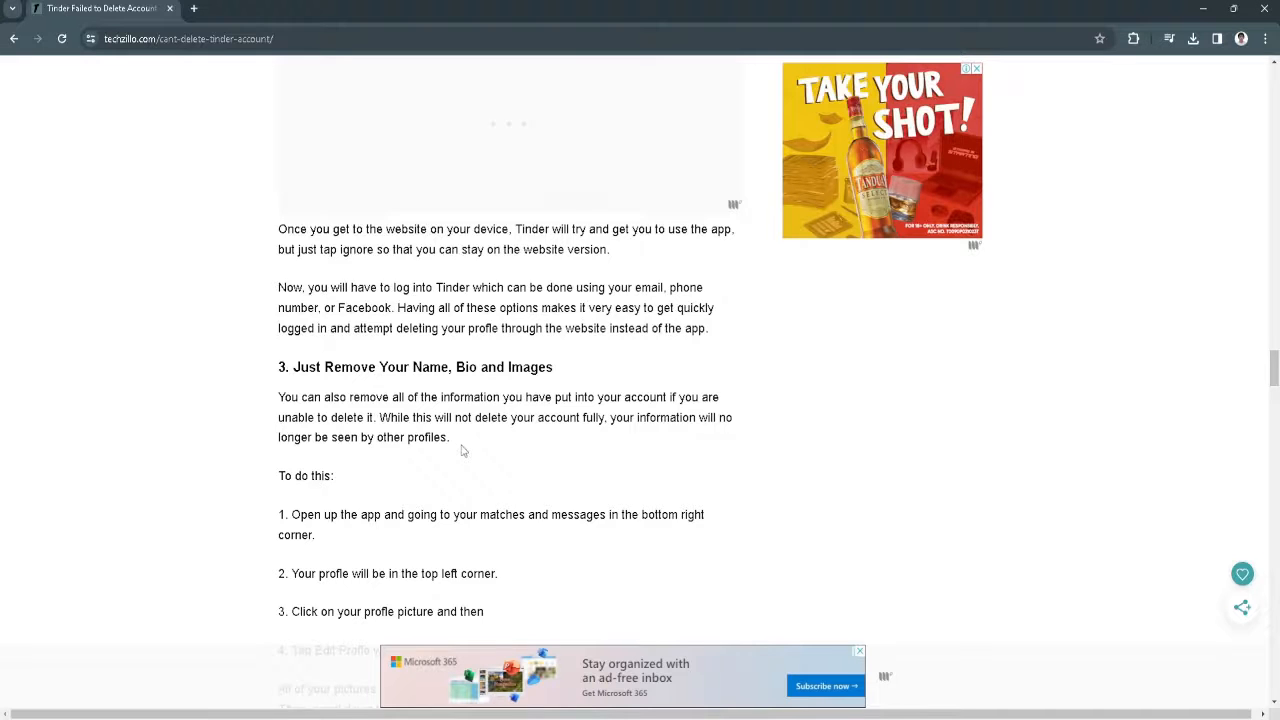
{"action": "scroll", "scroll_direction": "down", "scroll_amount": 3}
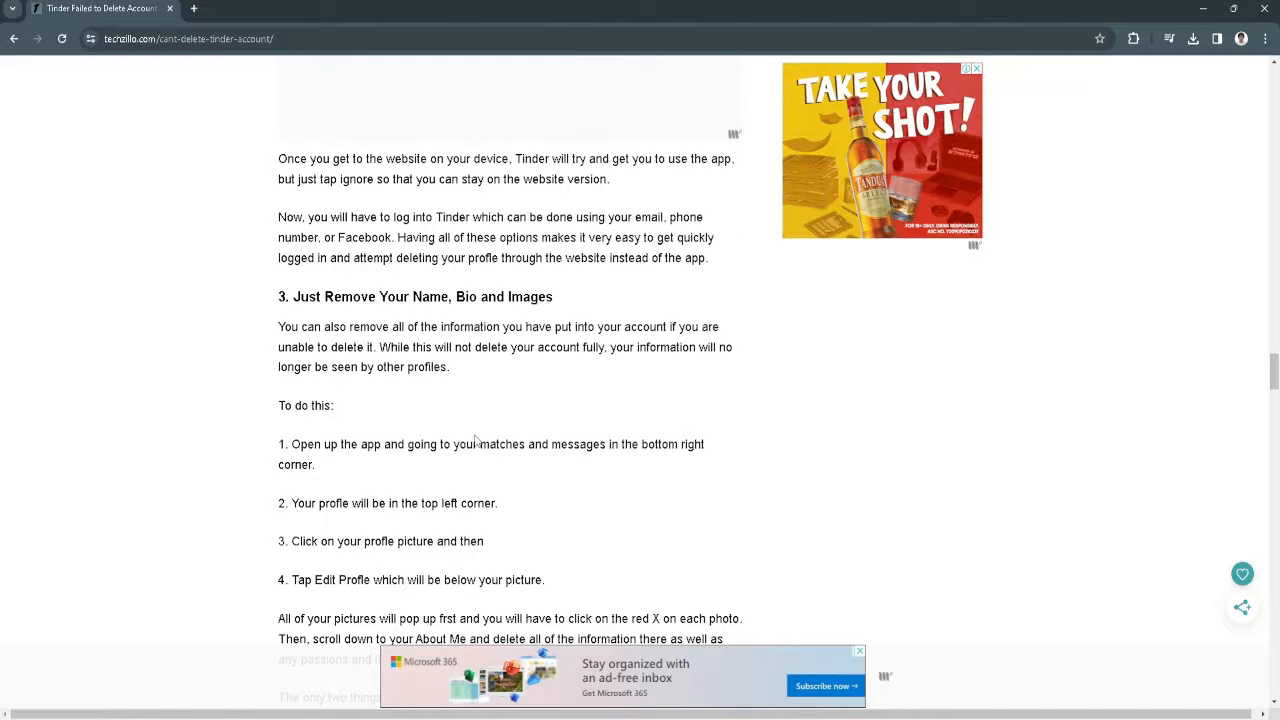
{"action": "scroll", "scroll_direction": "down", "scroll_amount": 3}
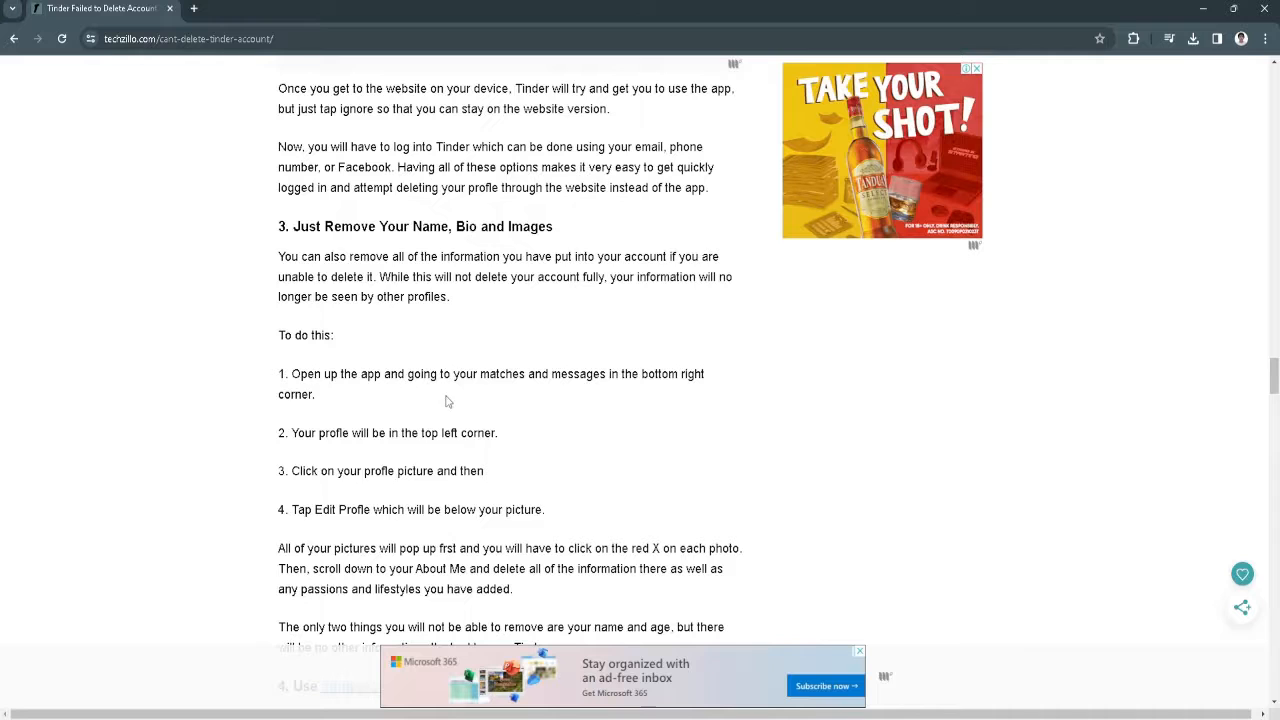
{"action": "mouse_move", "coordinate": [594, 396]}
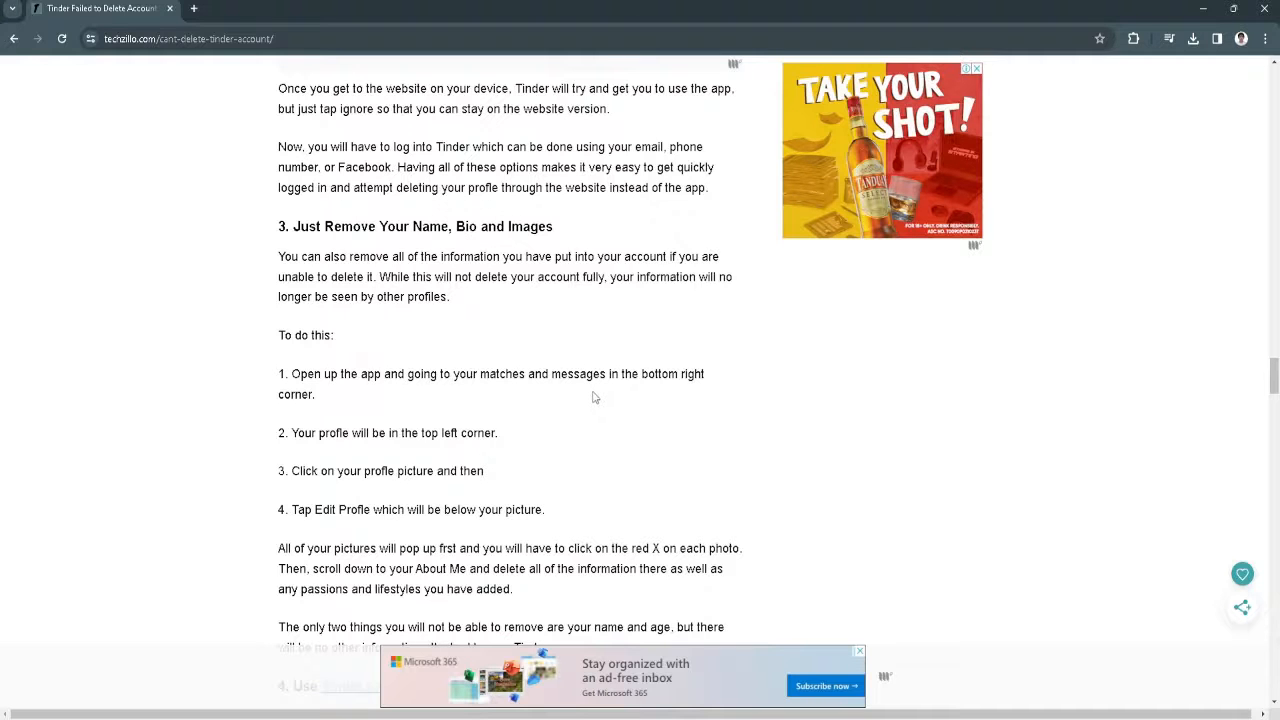
{"action": "scroll", "scroll_direction": "down", "scroll_amount": 3}
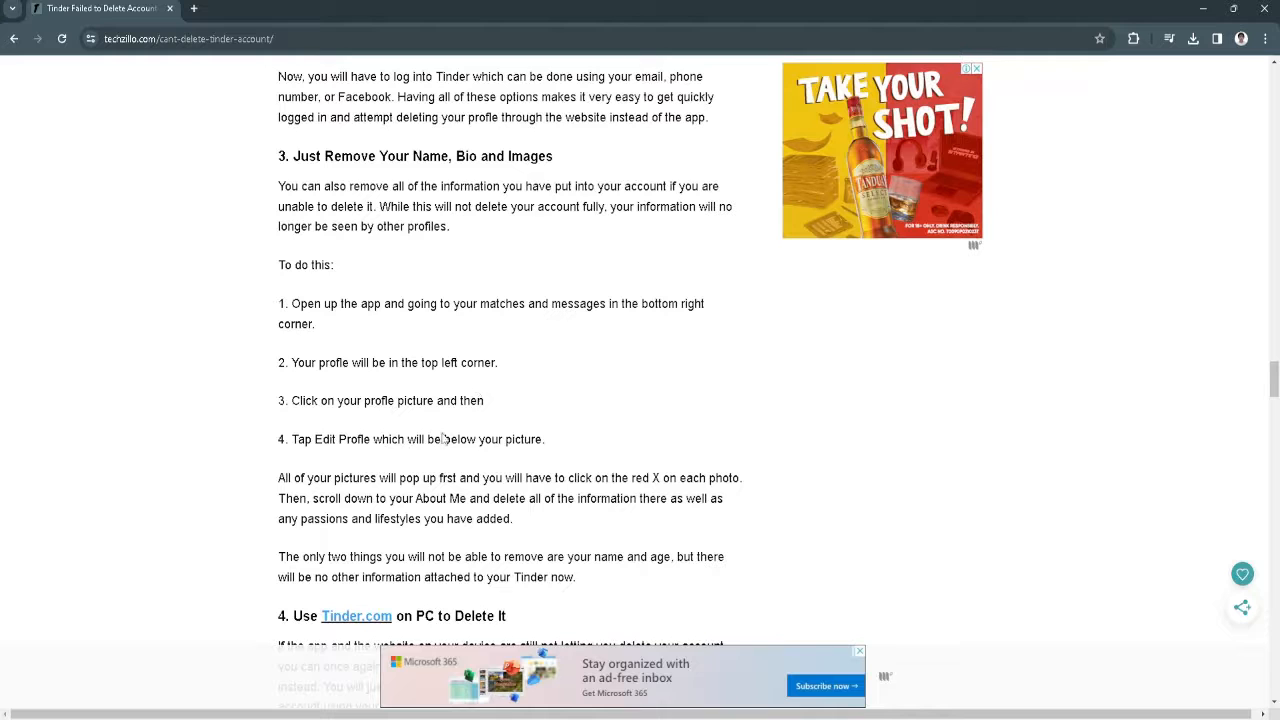
{"action": "scroll", "scroll_direction": "down", "scroll_amount": 3}
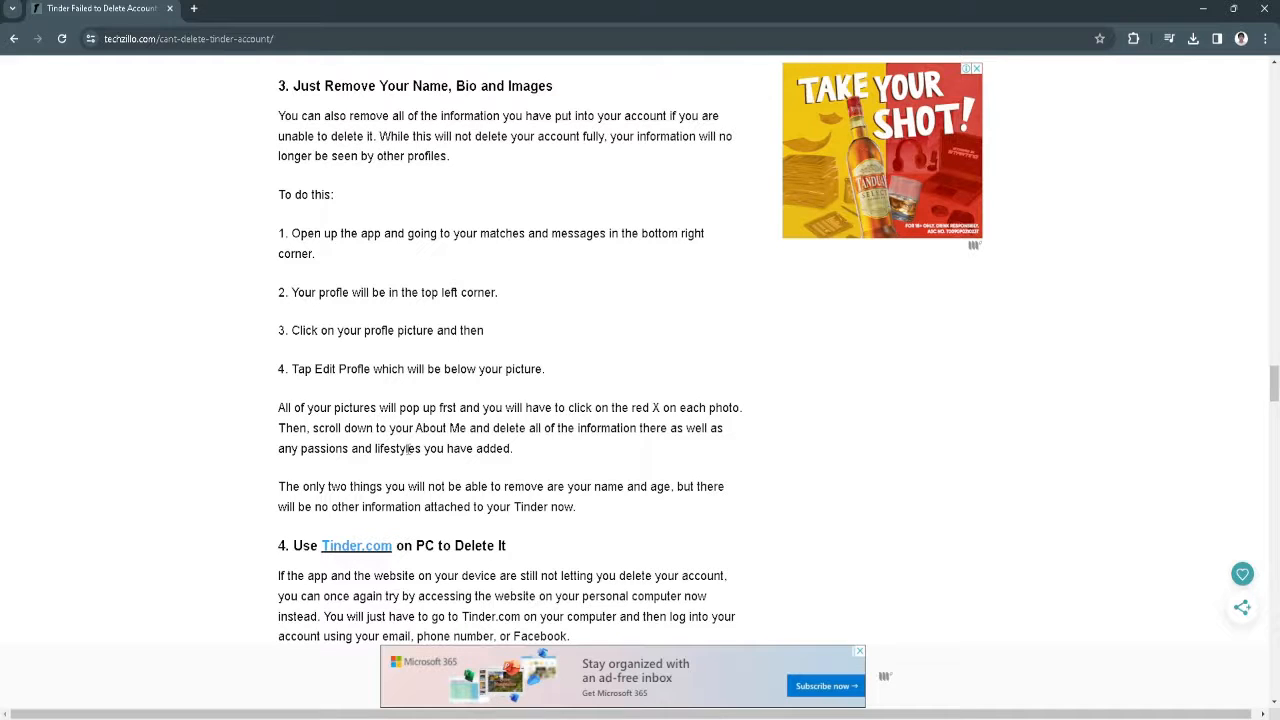
{"action": "scroll", "scroll_direction": "down", "scroll_amount": 3}
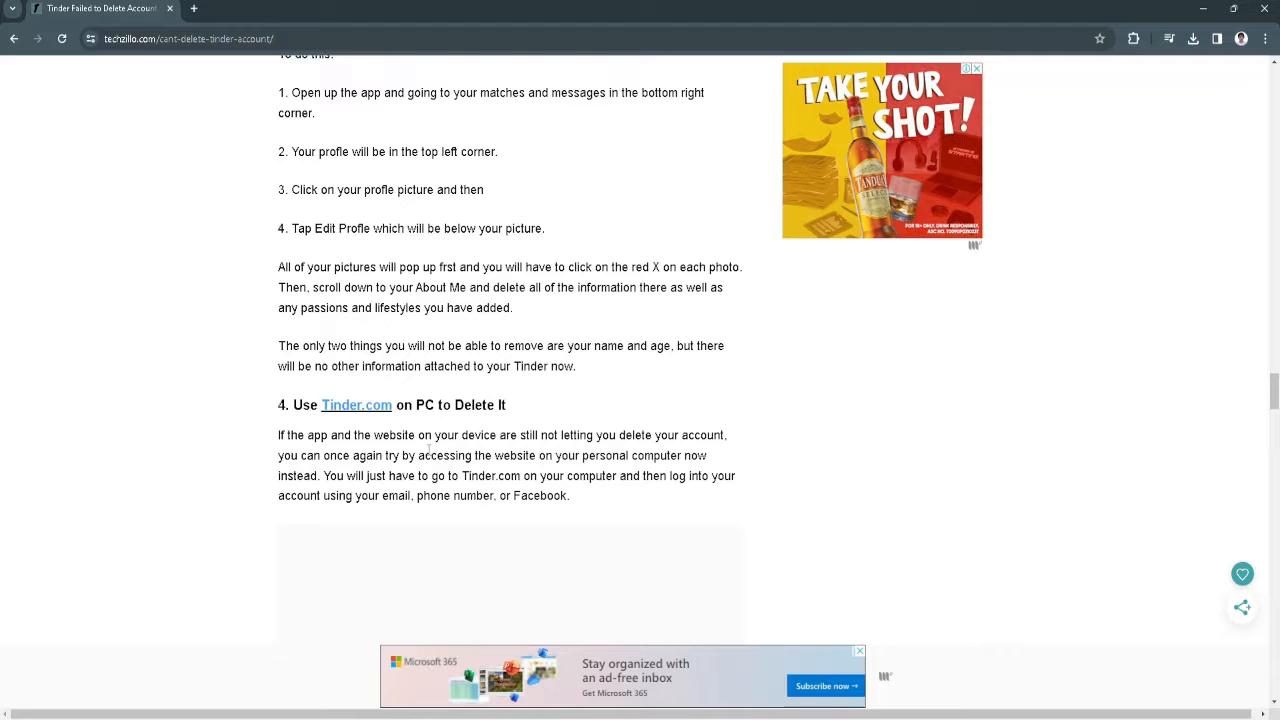
{"action": "scroll", "scroll_direction": "down", "scroll_amount": 3}
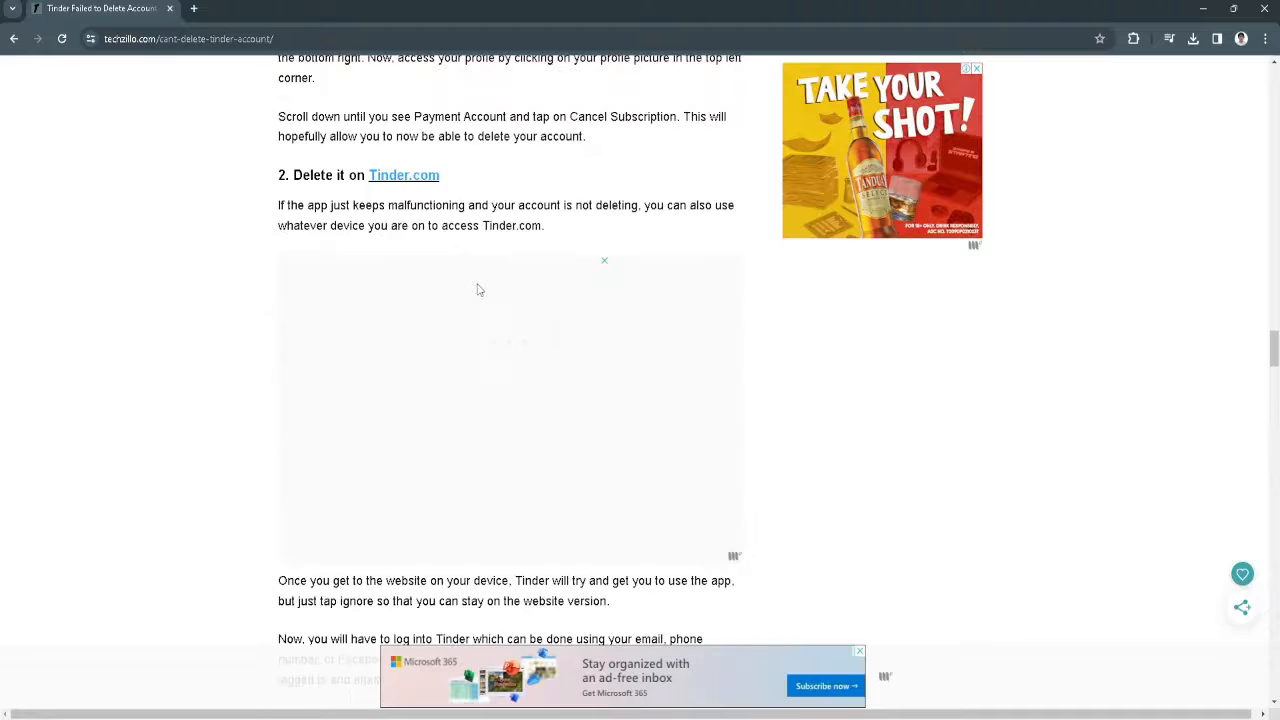
{"action": "scroll", "scroll_direction": "down", "scroll_amount": 3}
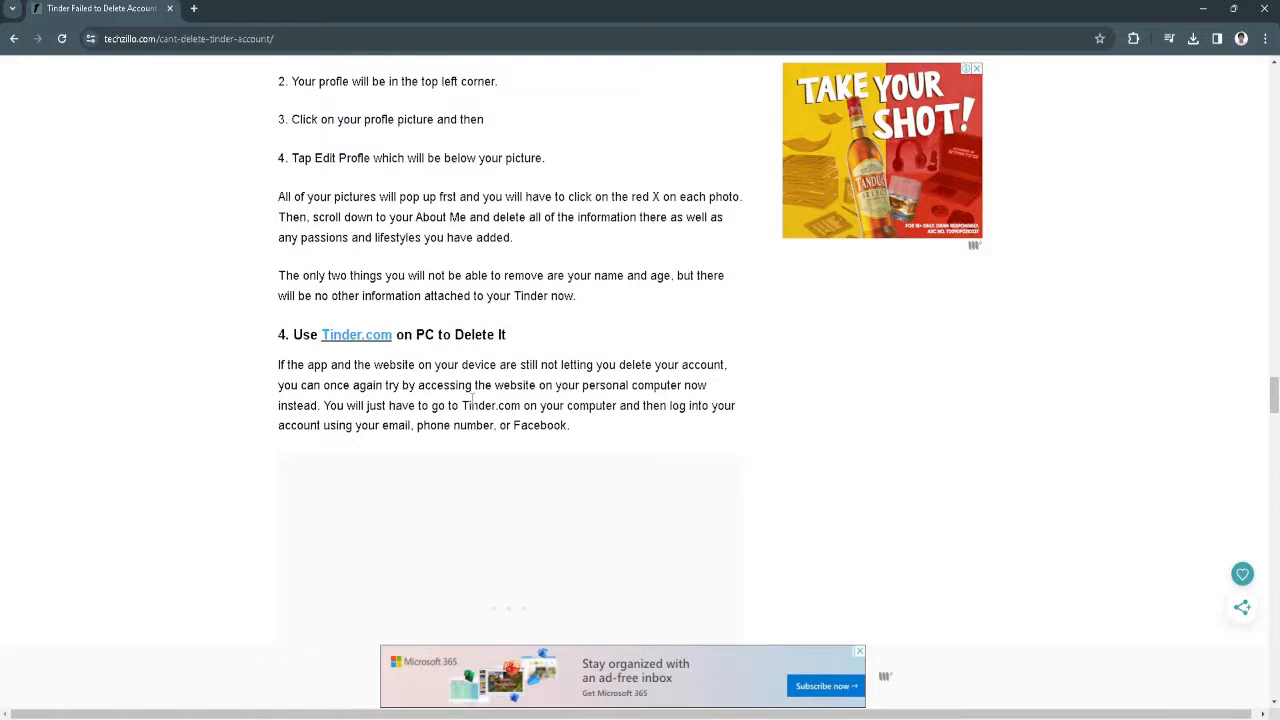
{"action": "scroll", "scroll_direction": "down", "scroll_amount": 3}
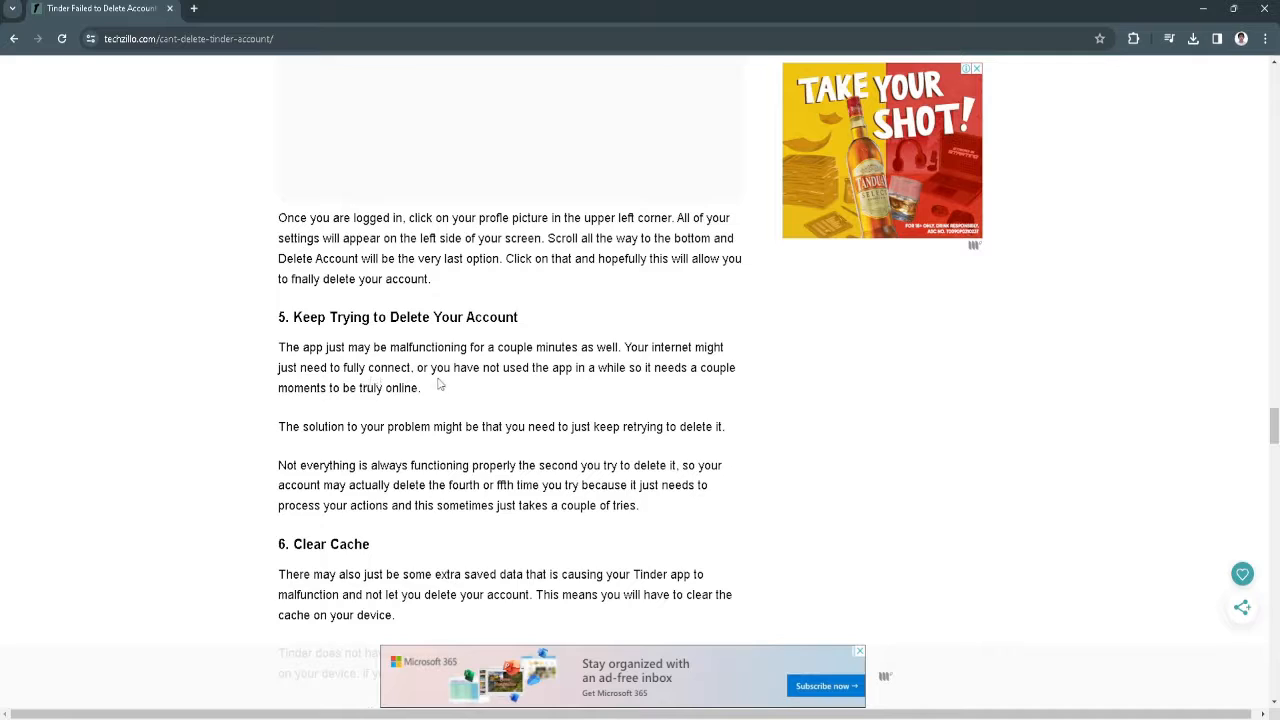
{"action": "mouse_move", "coordinate": [560, 396]}
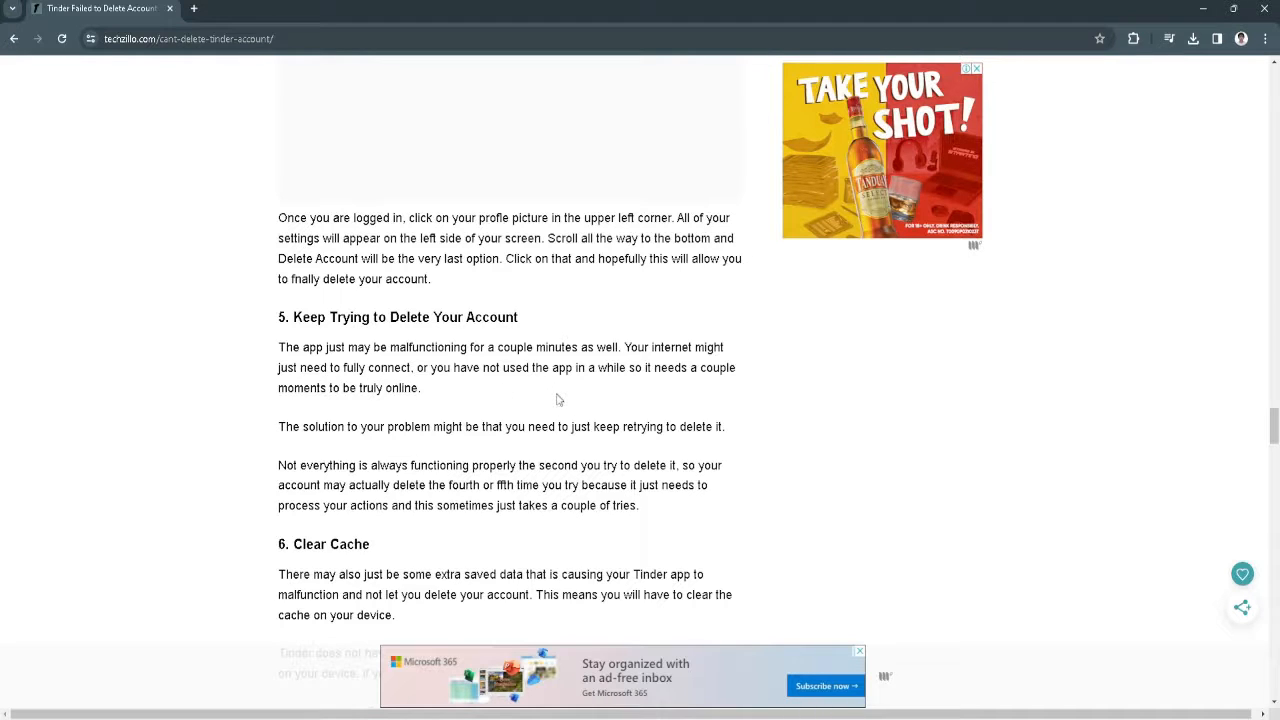
{"action": "scroll", "scroll_direction": "down", "scroll_amount": 3}
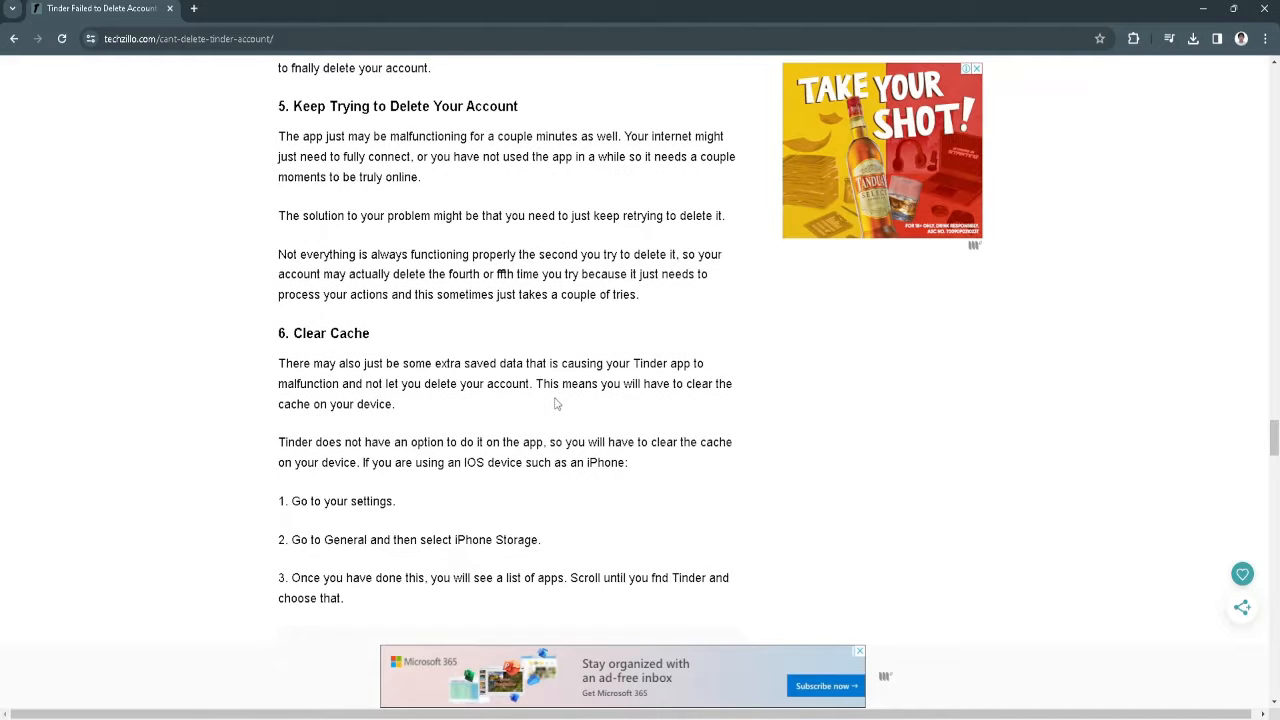
{"action": "scroll", "scroll_direction": "down", "scroll_amount": 3}
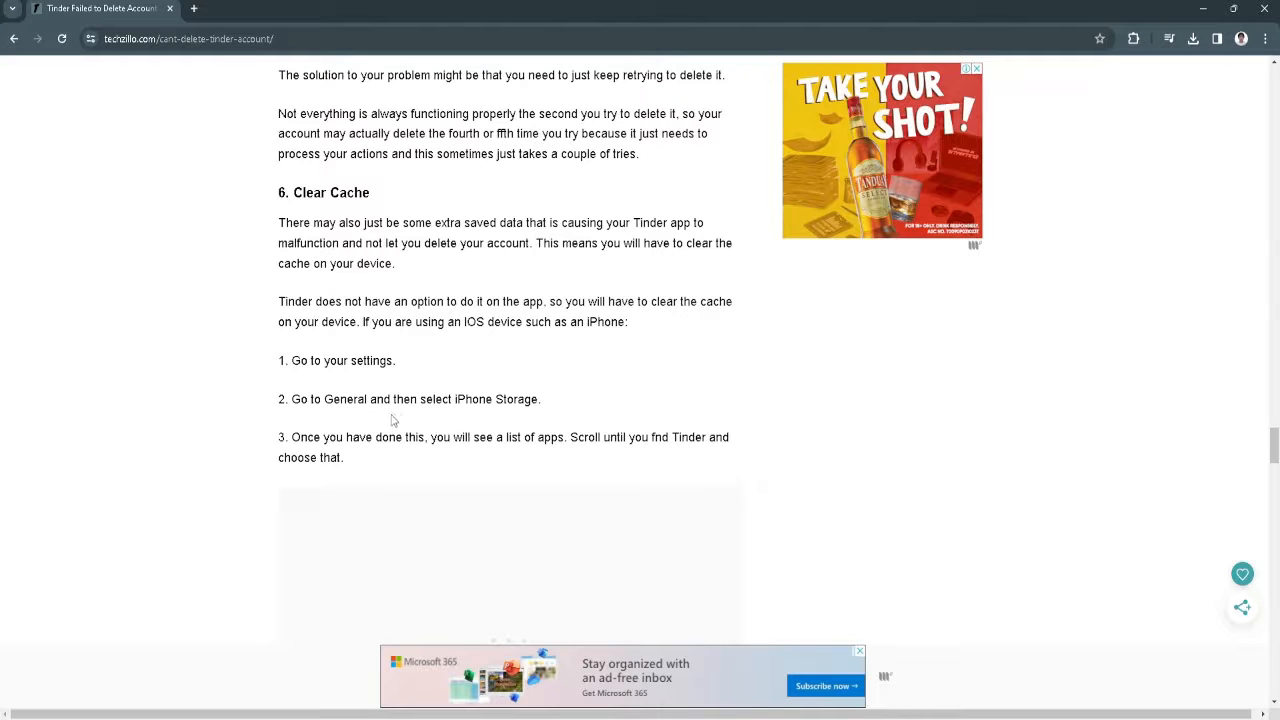
{"action": "mouse_move", "coordinate": [446, 420]}
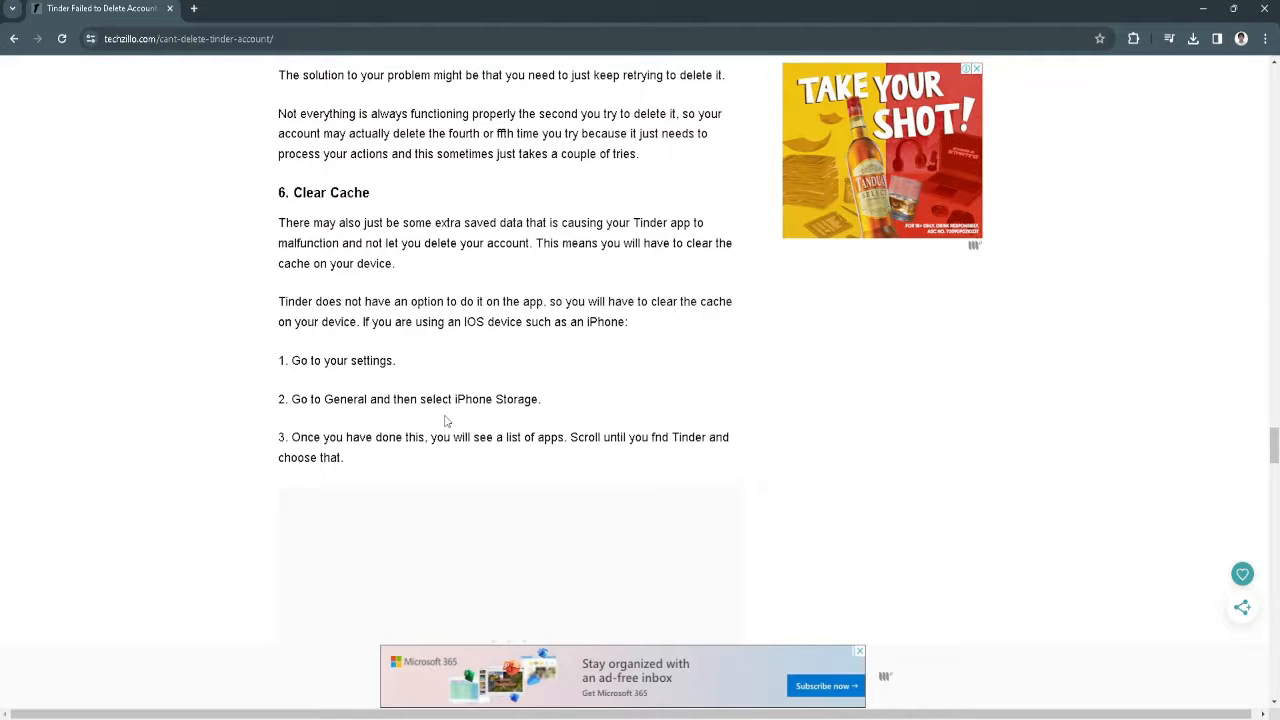
{"action": "mouse_move", "coordinate": [448, 452]}
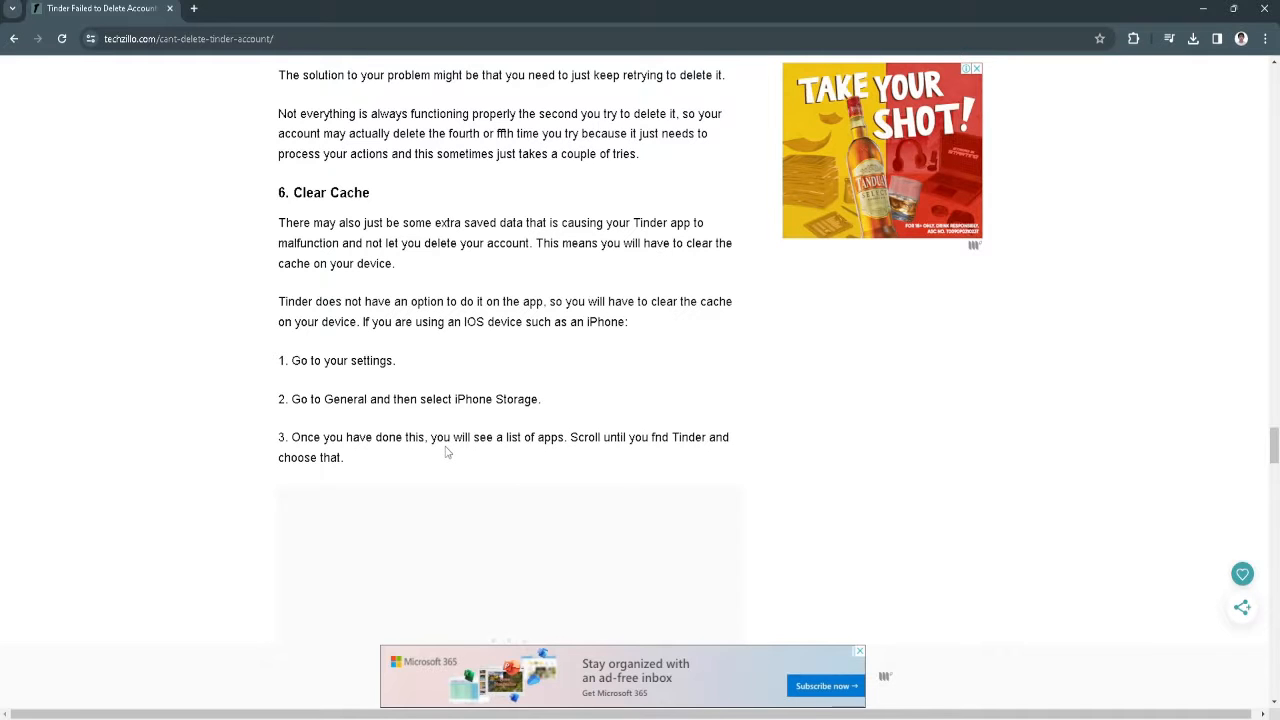
{"action": "scroll", "scroll_direction": "down", "scroll_amount": 3}
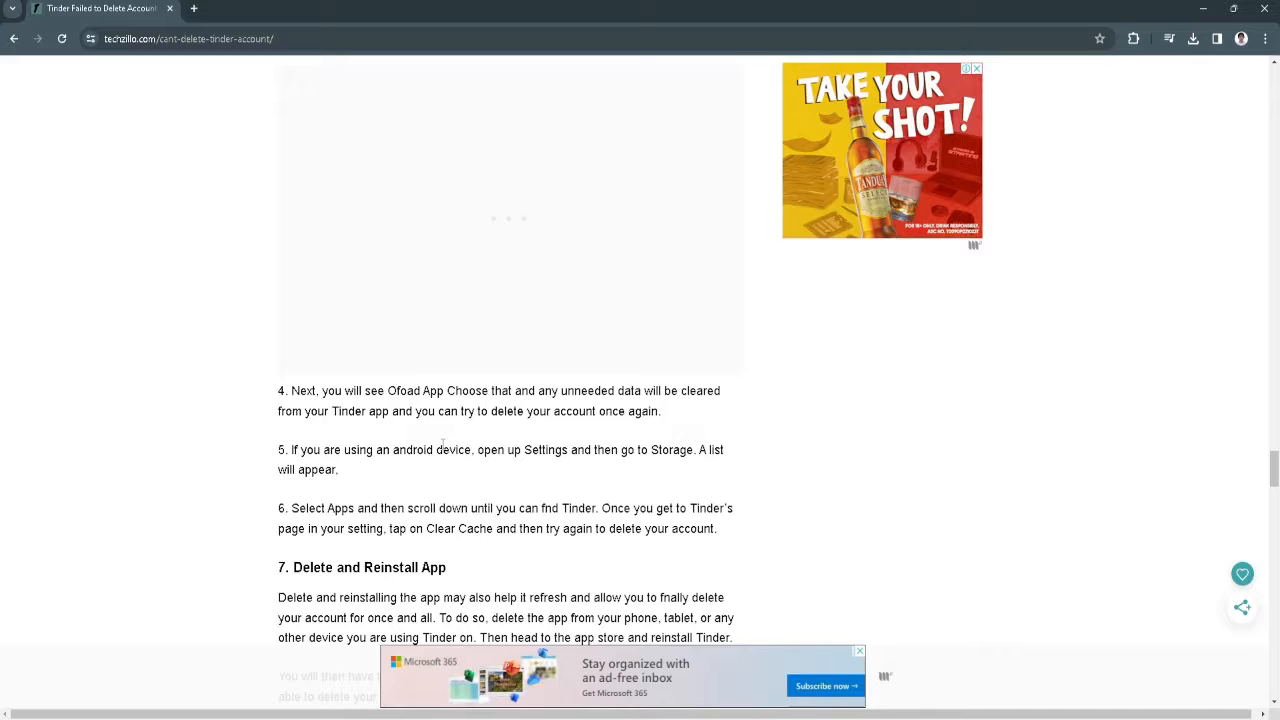
{"action": "scroll", "scroll_direction": "down", "scroll_amount": 3}
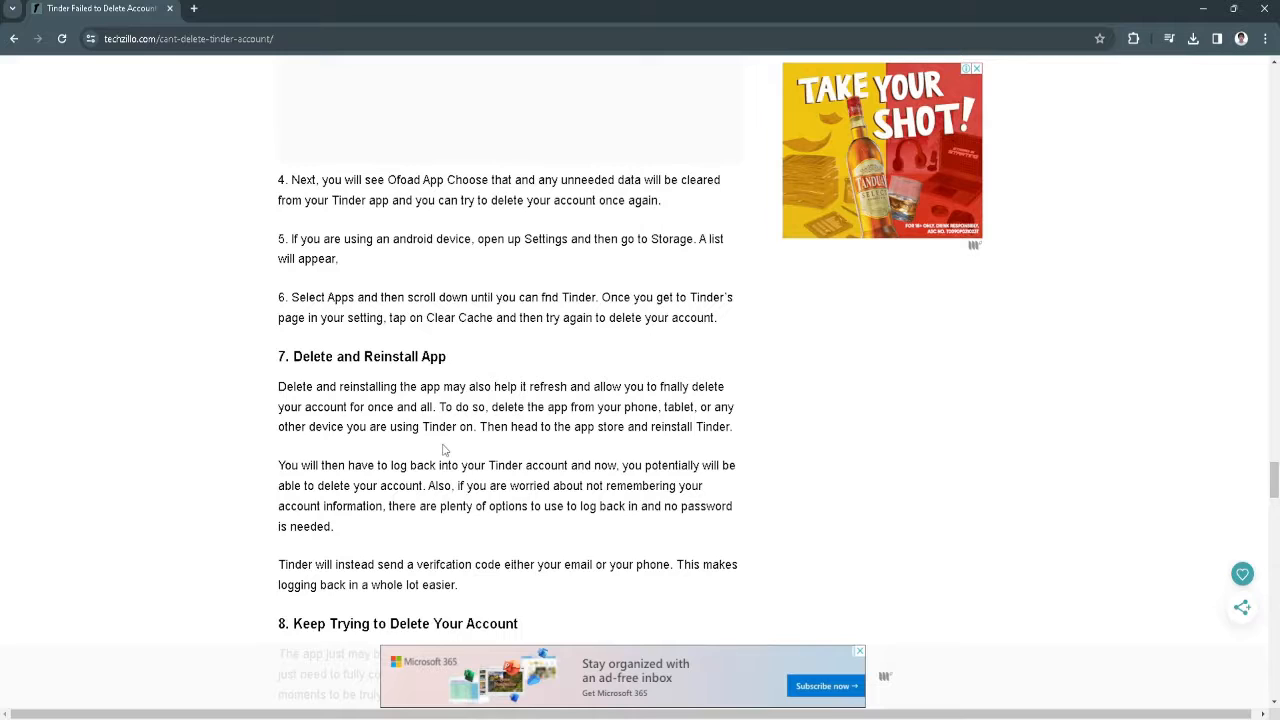
{"action": "mouse_move", "coordinate": [792, 618]}
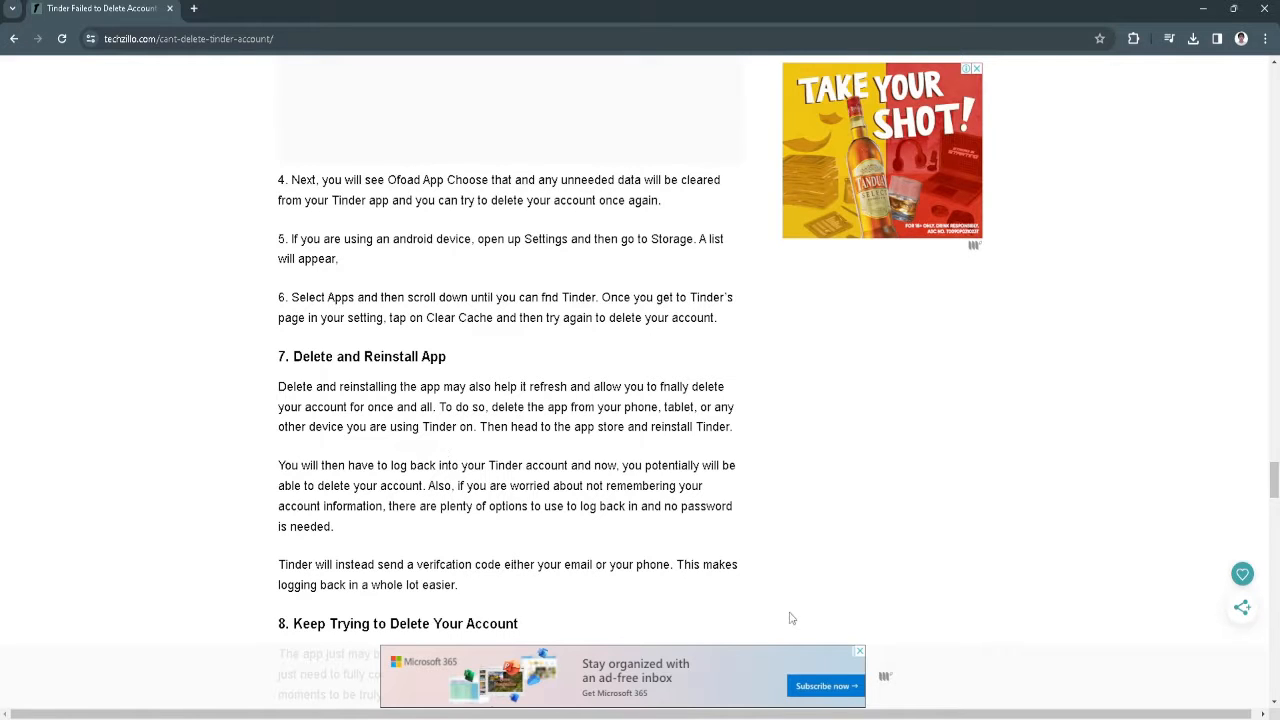